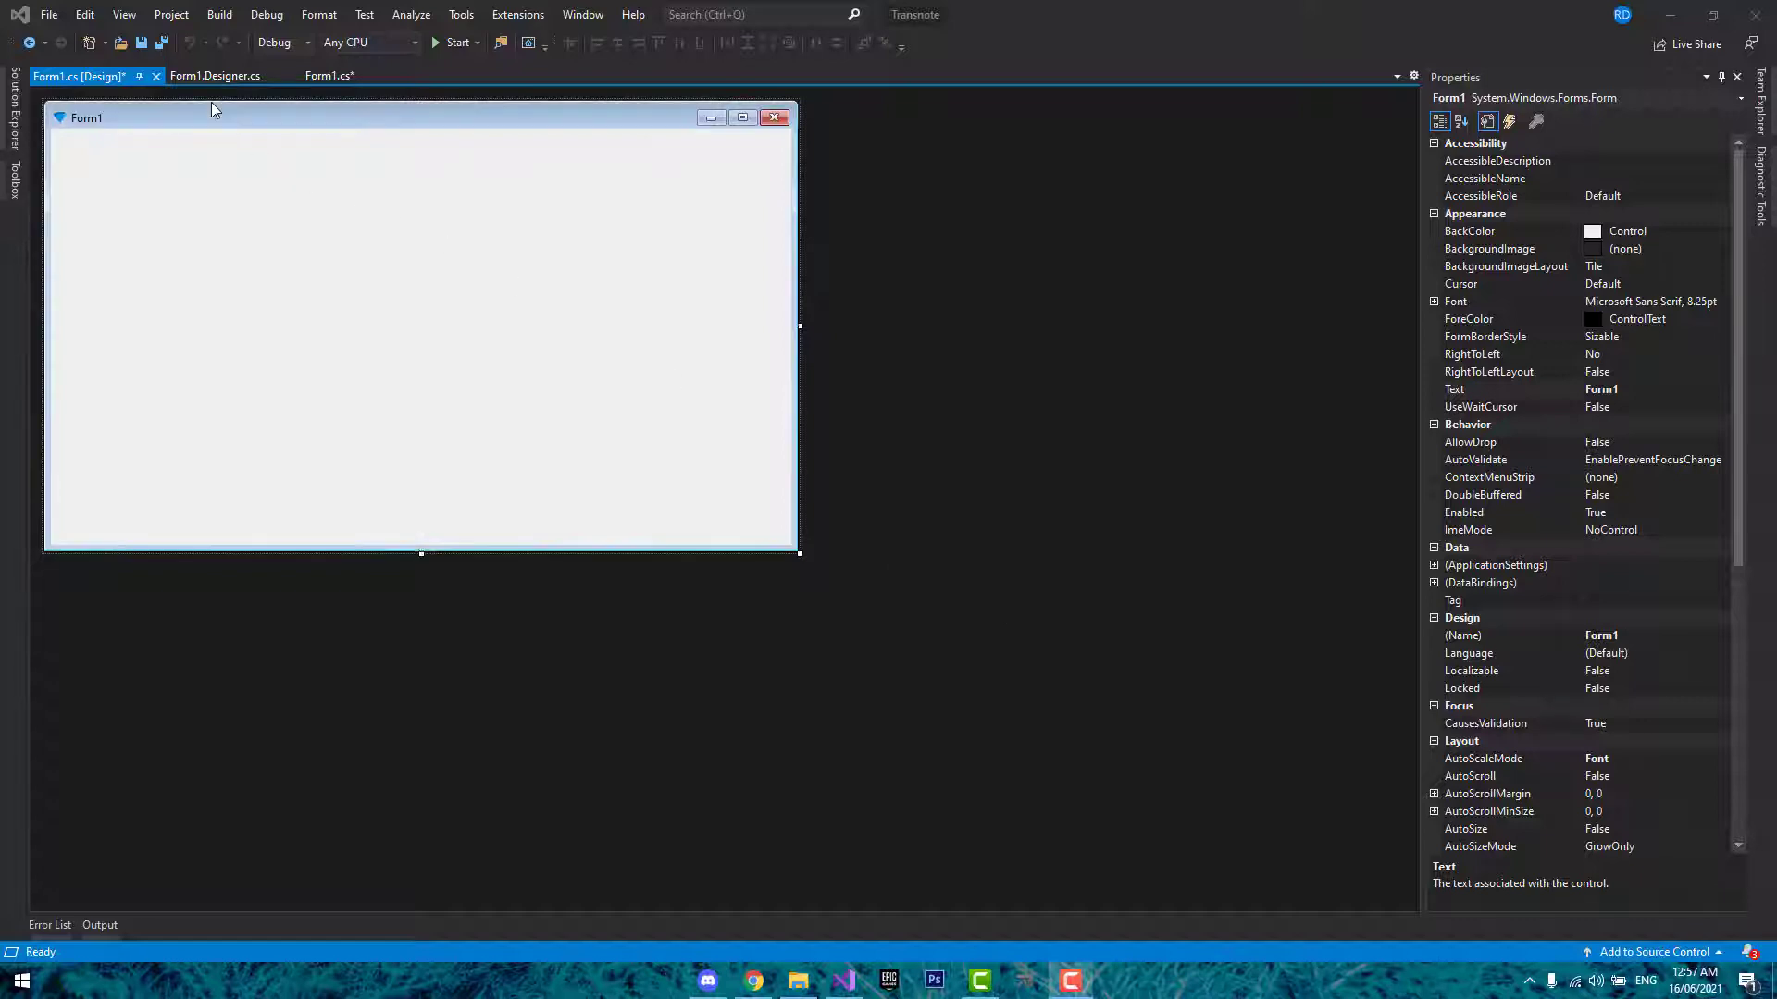
- In Form1.cs, change Form1's base class from Form to the transparent form class
{"action": "left_click", "coordinate": [214, 75]}
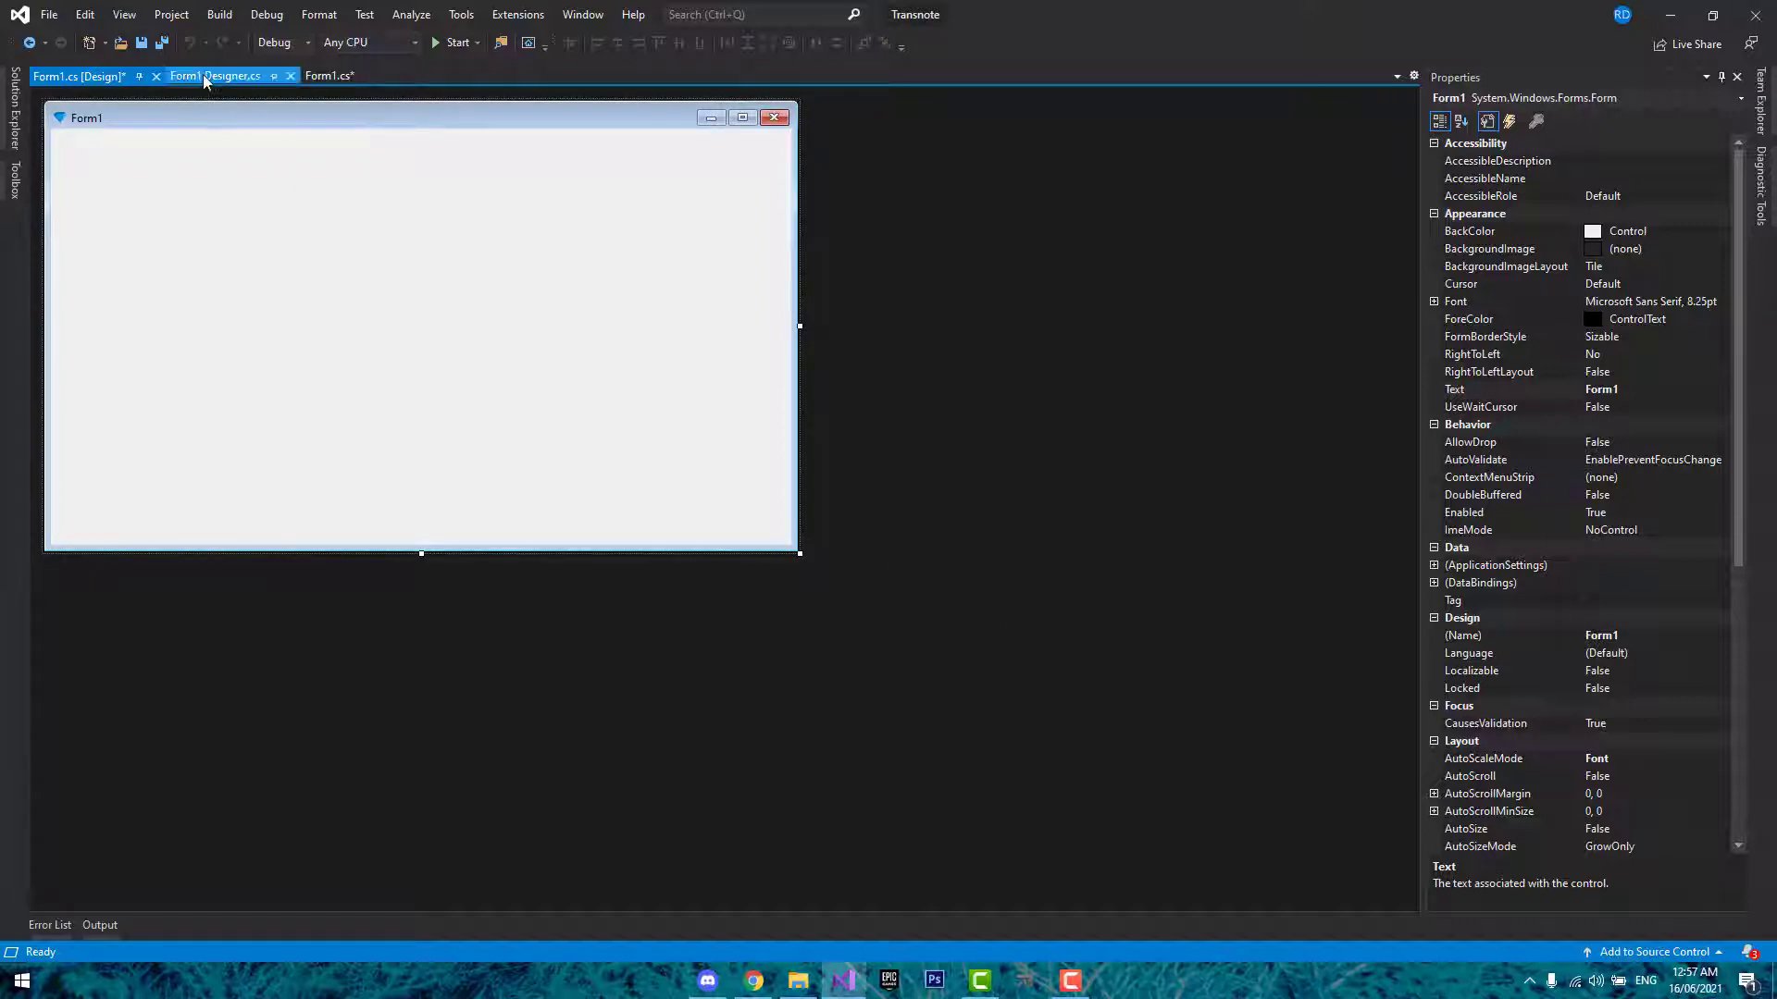
{"action": "mouse_move", "coordinate": [214, 76]}
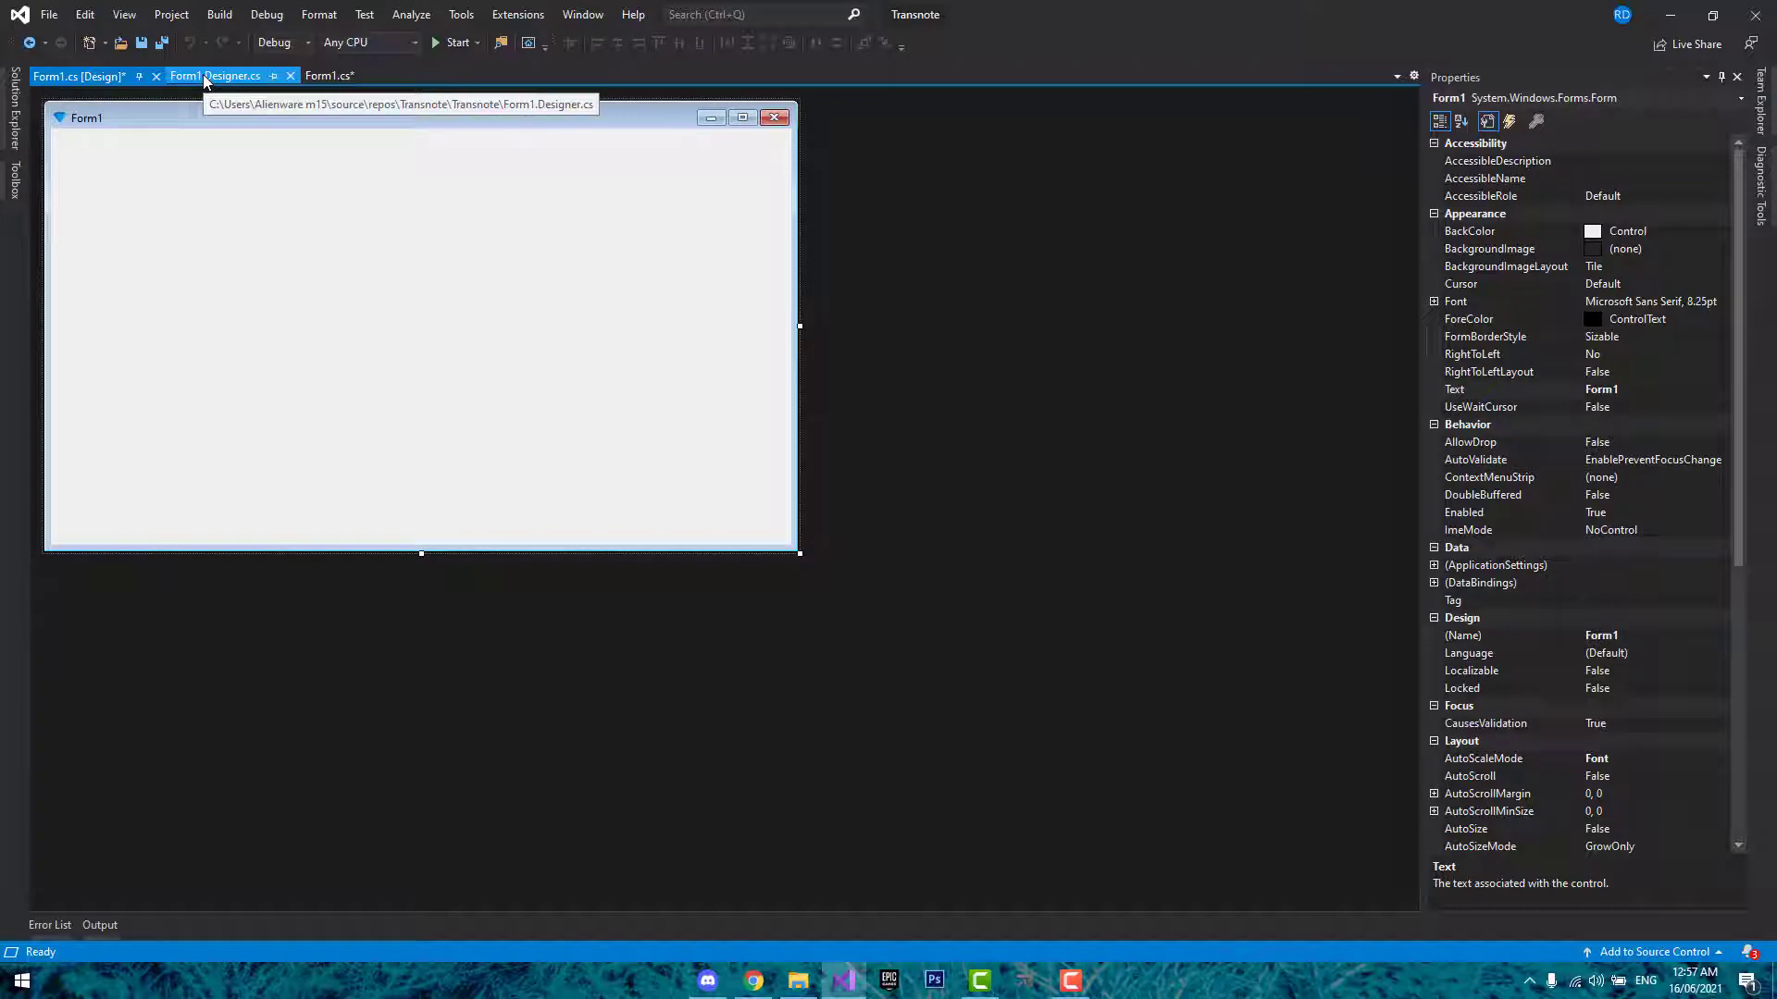
{"action": "left_click", "coordinate": [218, 76]}
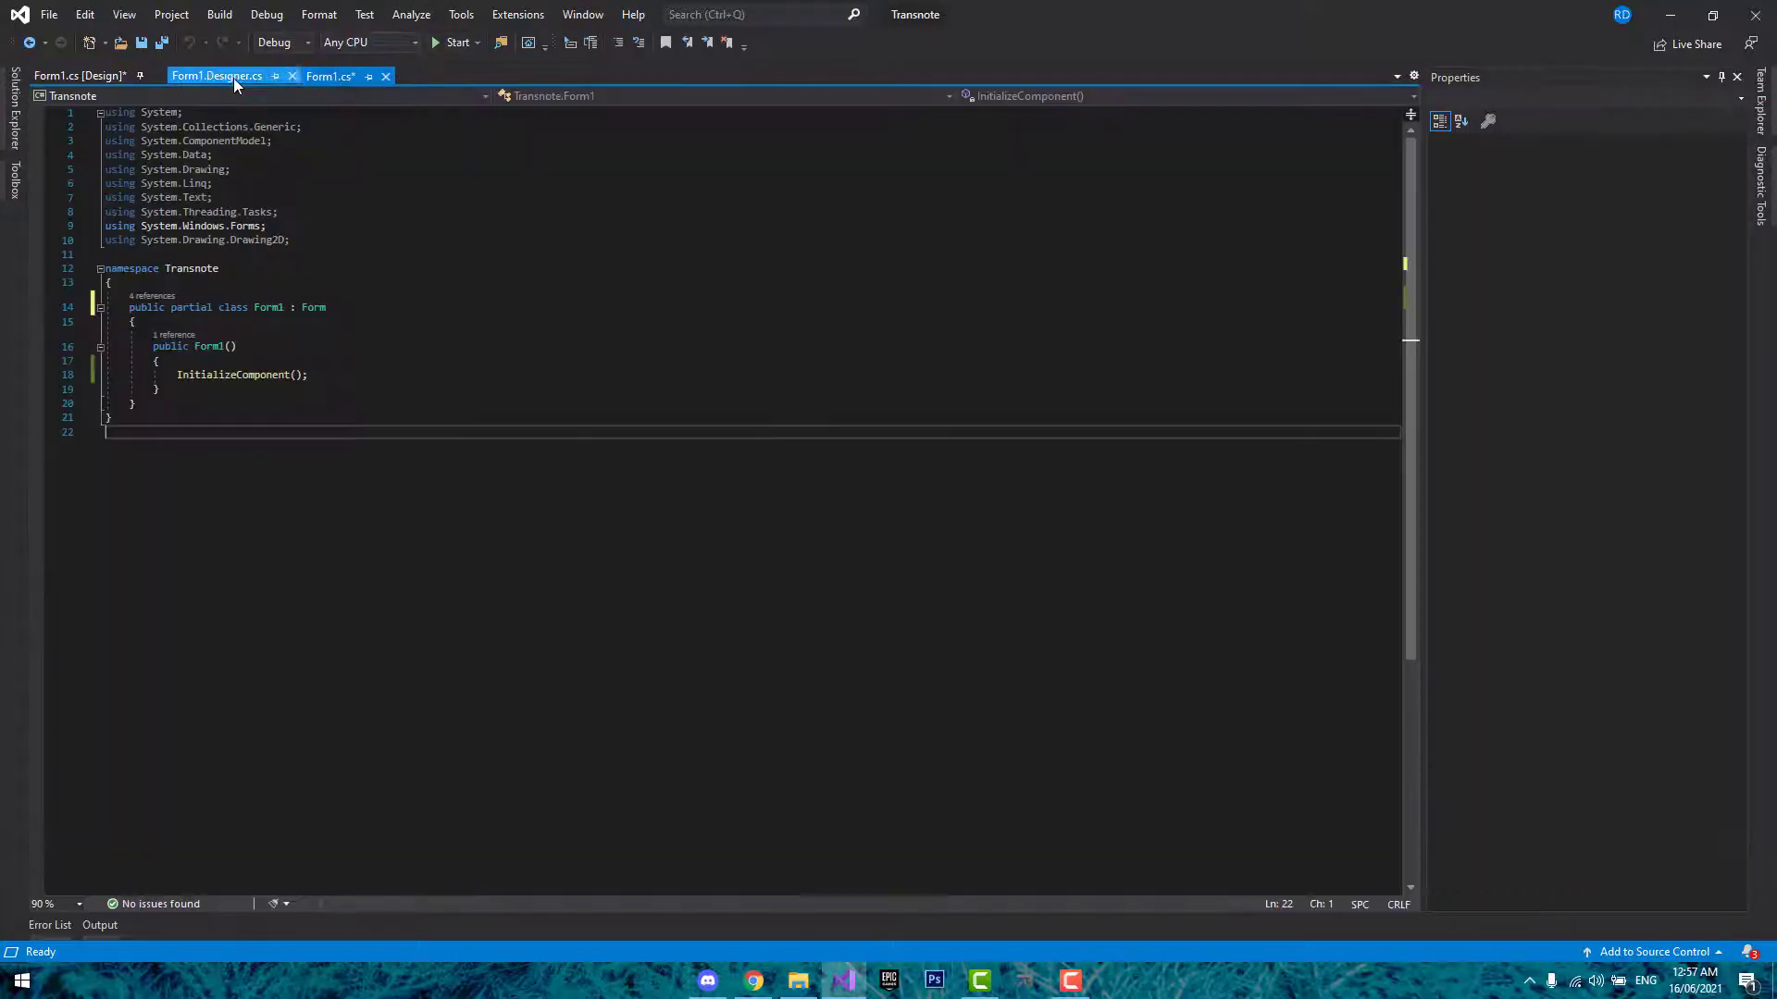
{"action": "left_click", "coordinate": [77, 76]}
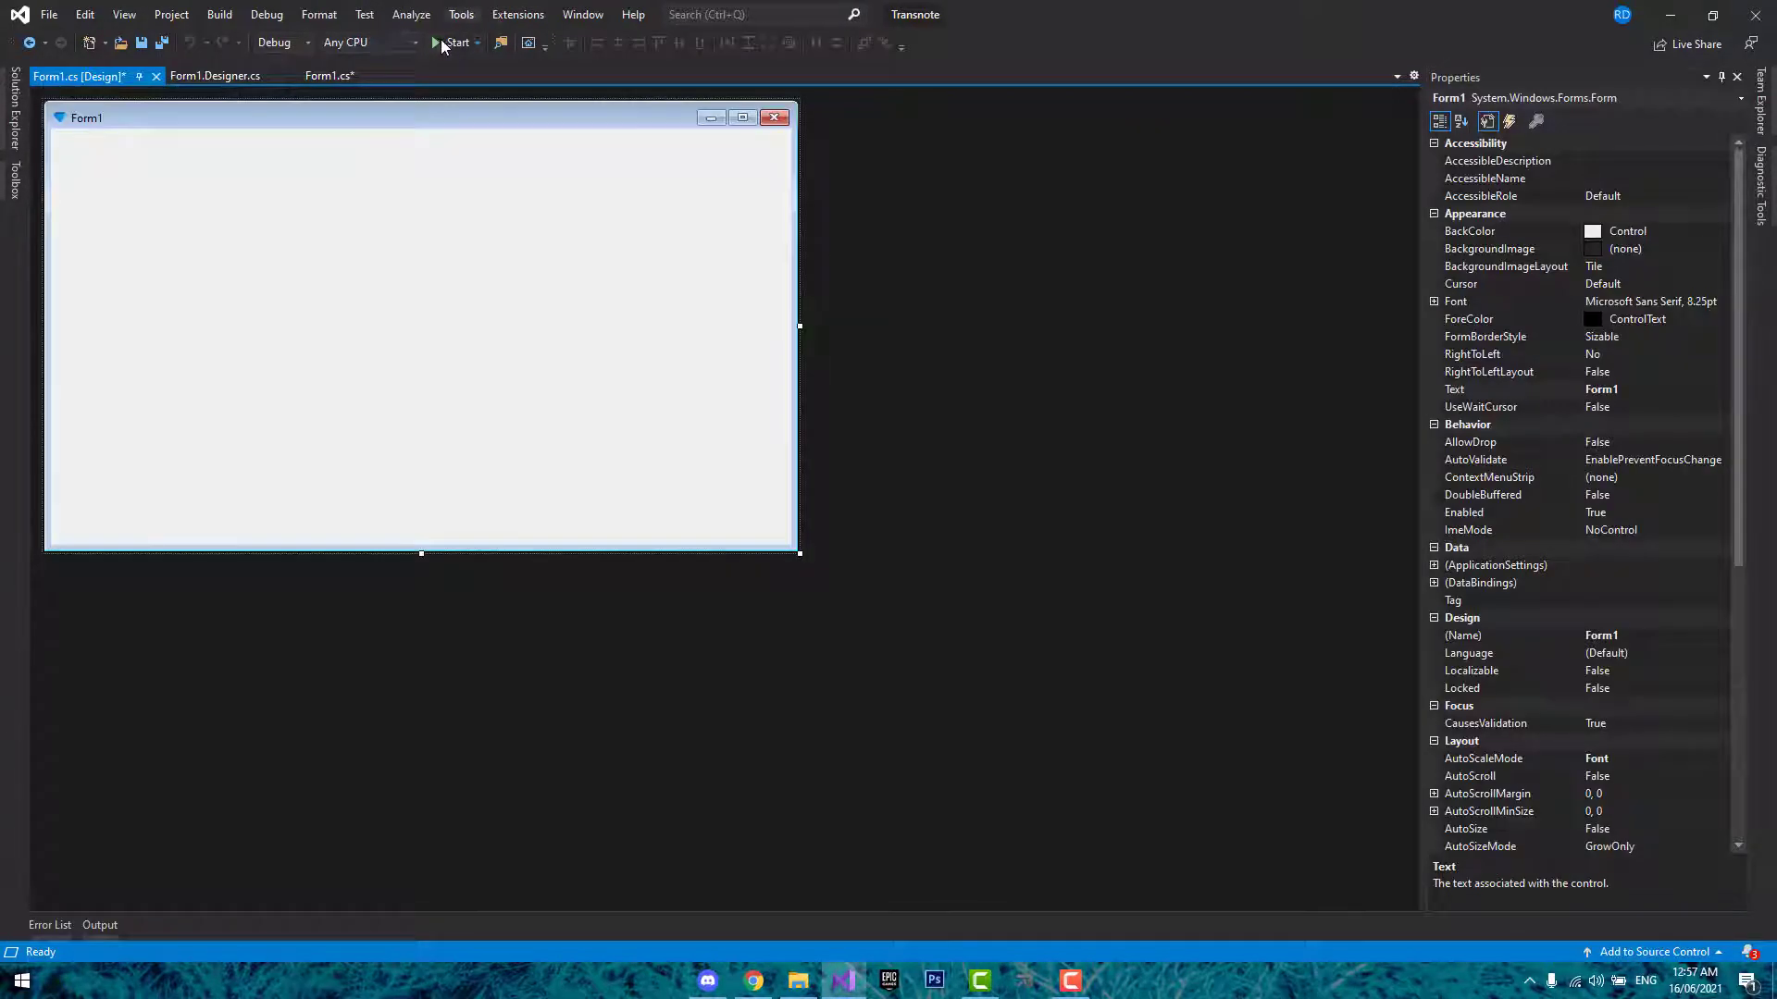
{"action": "left_click", "coordinate": [454, 43]}
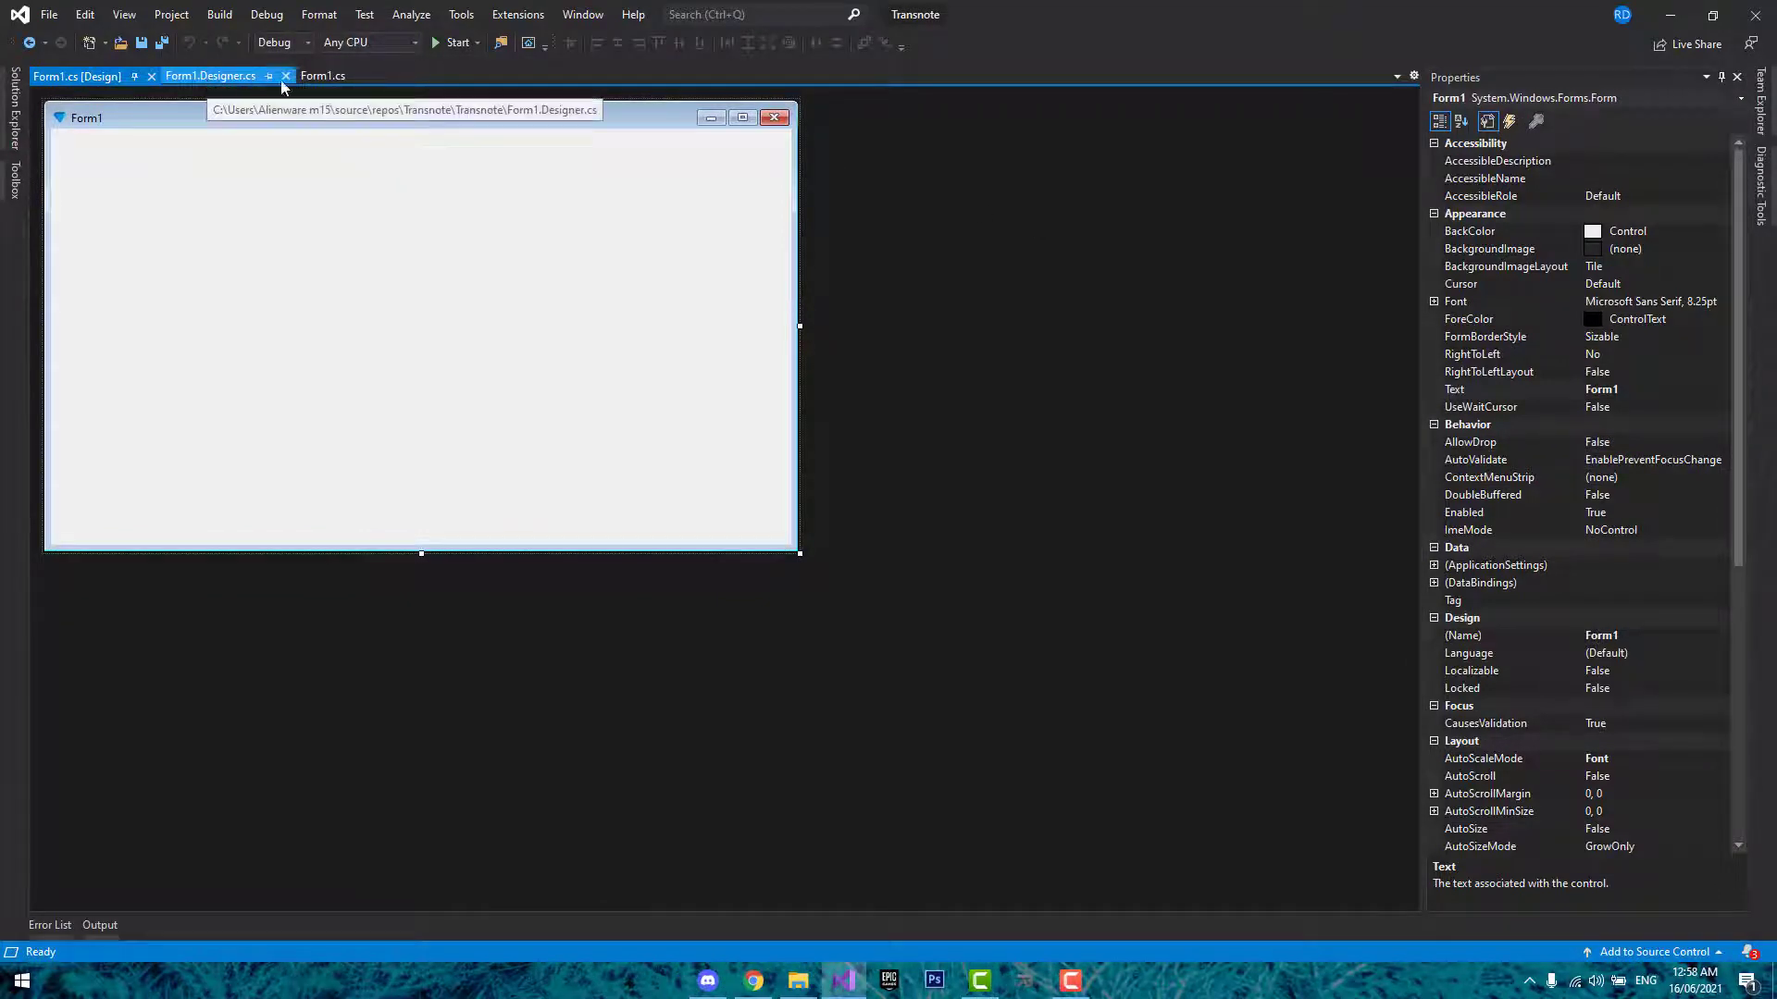
{"action": "left_click", "coordinate": [322, 76]}
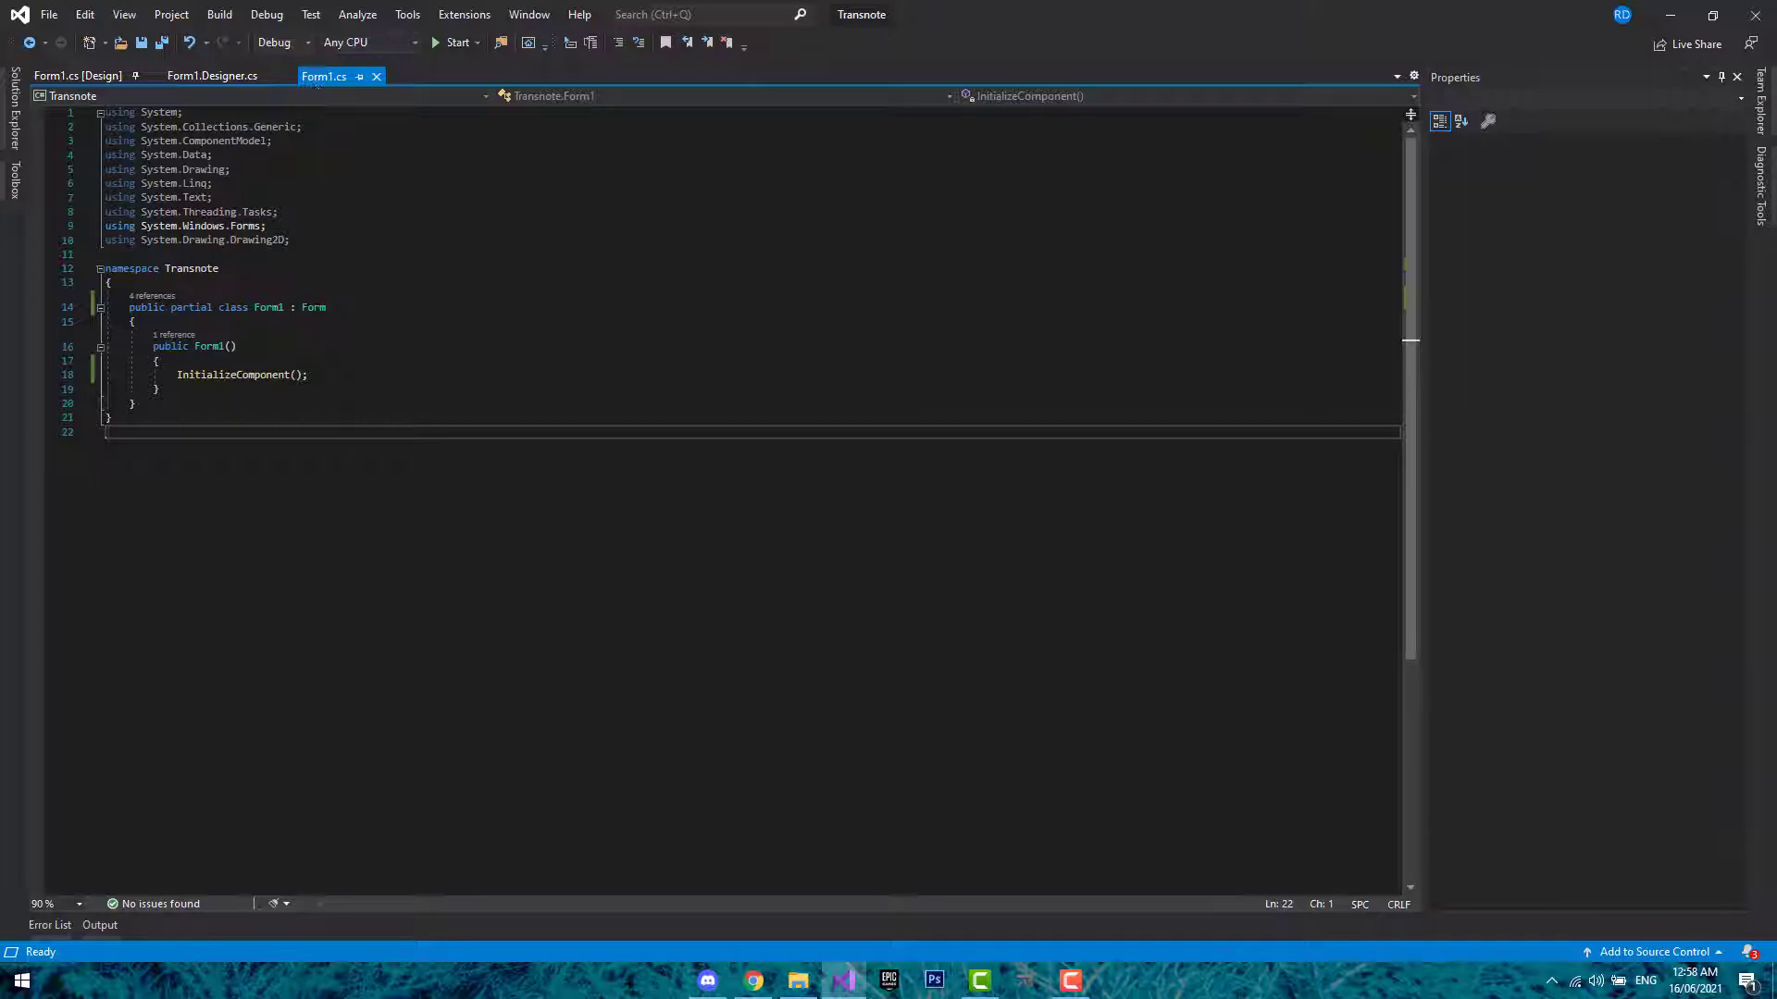
{"action": "type", "text": "x"}
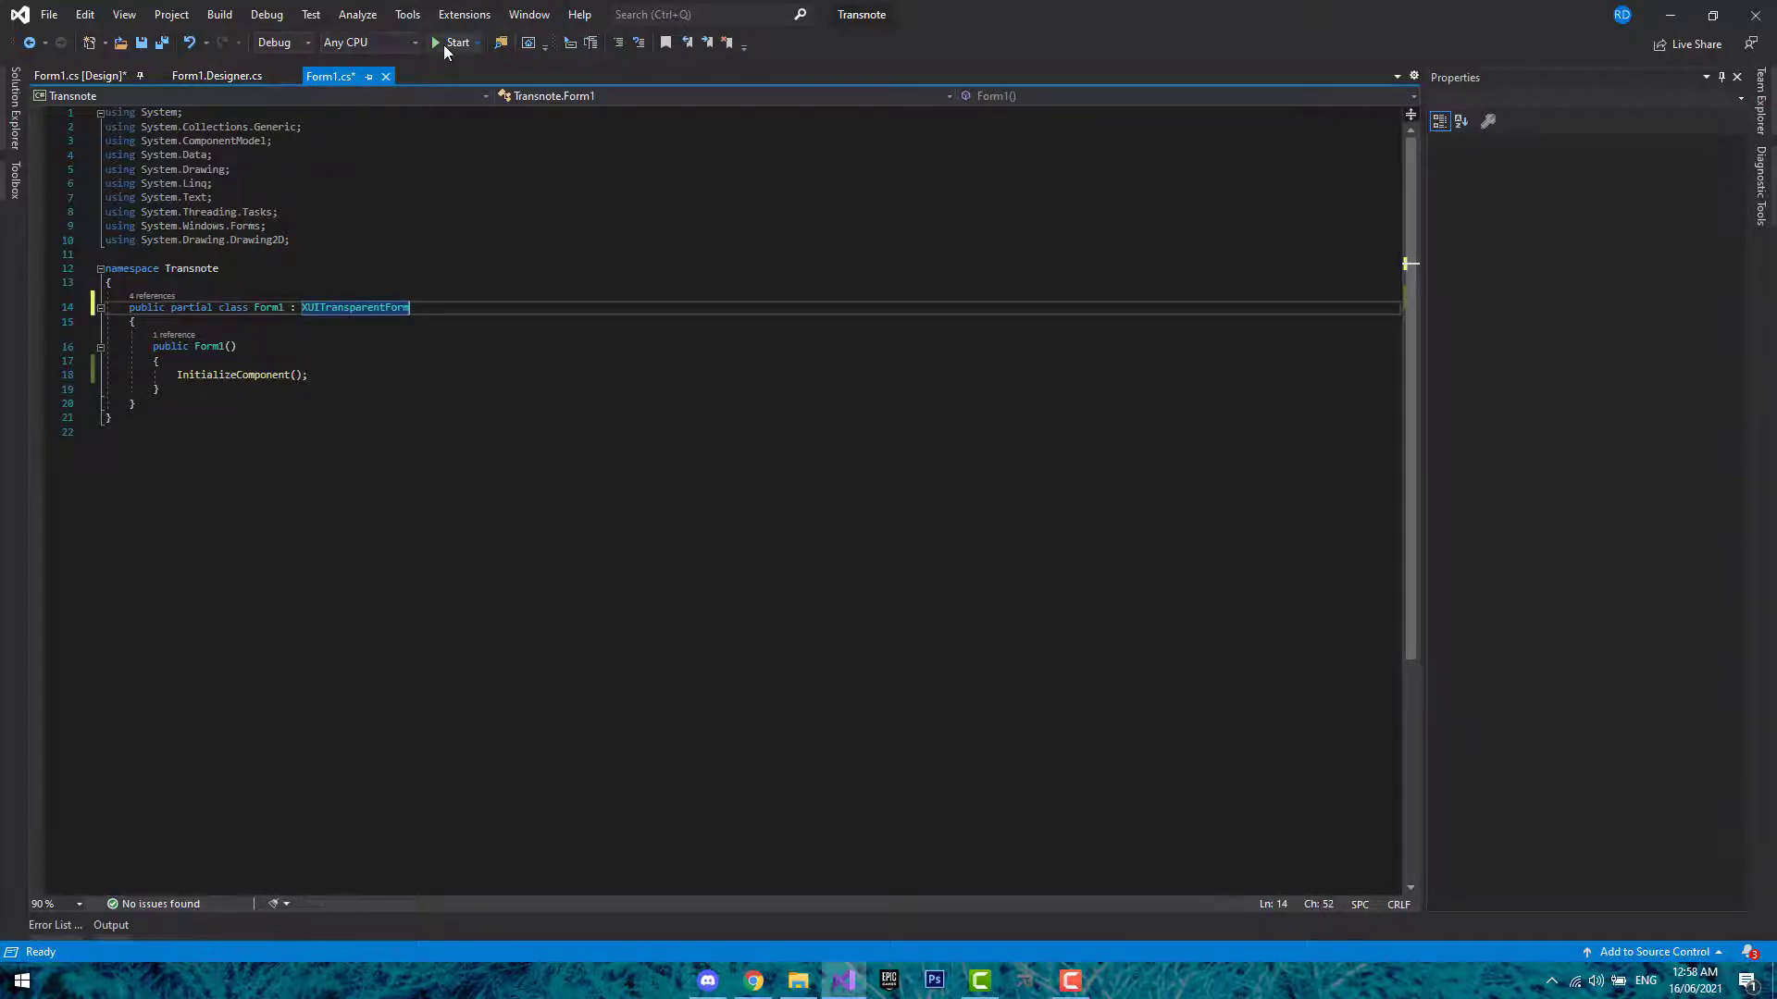
- Run the project and nudge the transparent Form1 window slightly up the desktop
{"action": "left_click", "coordinate": [457, 43]}
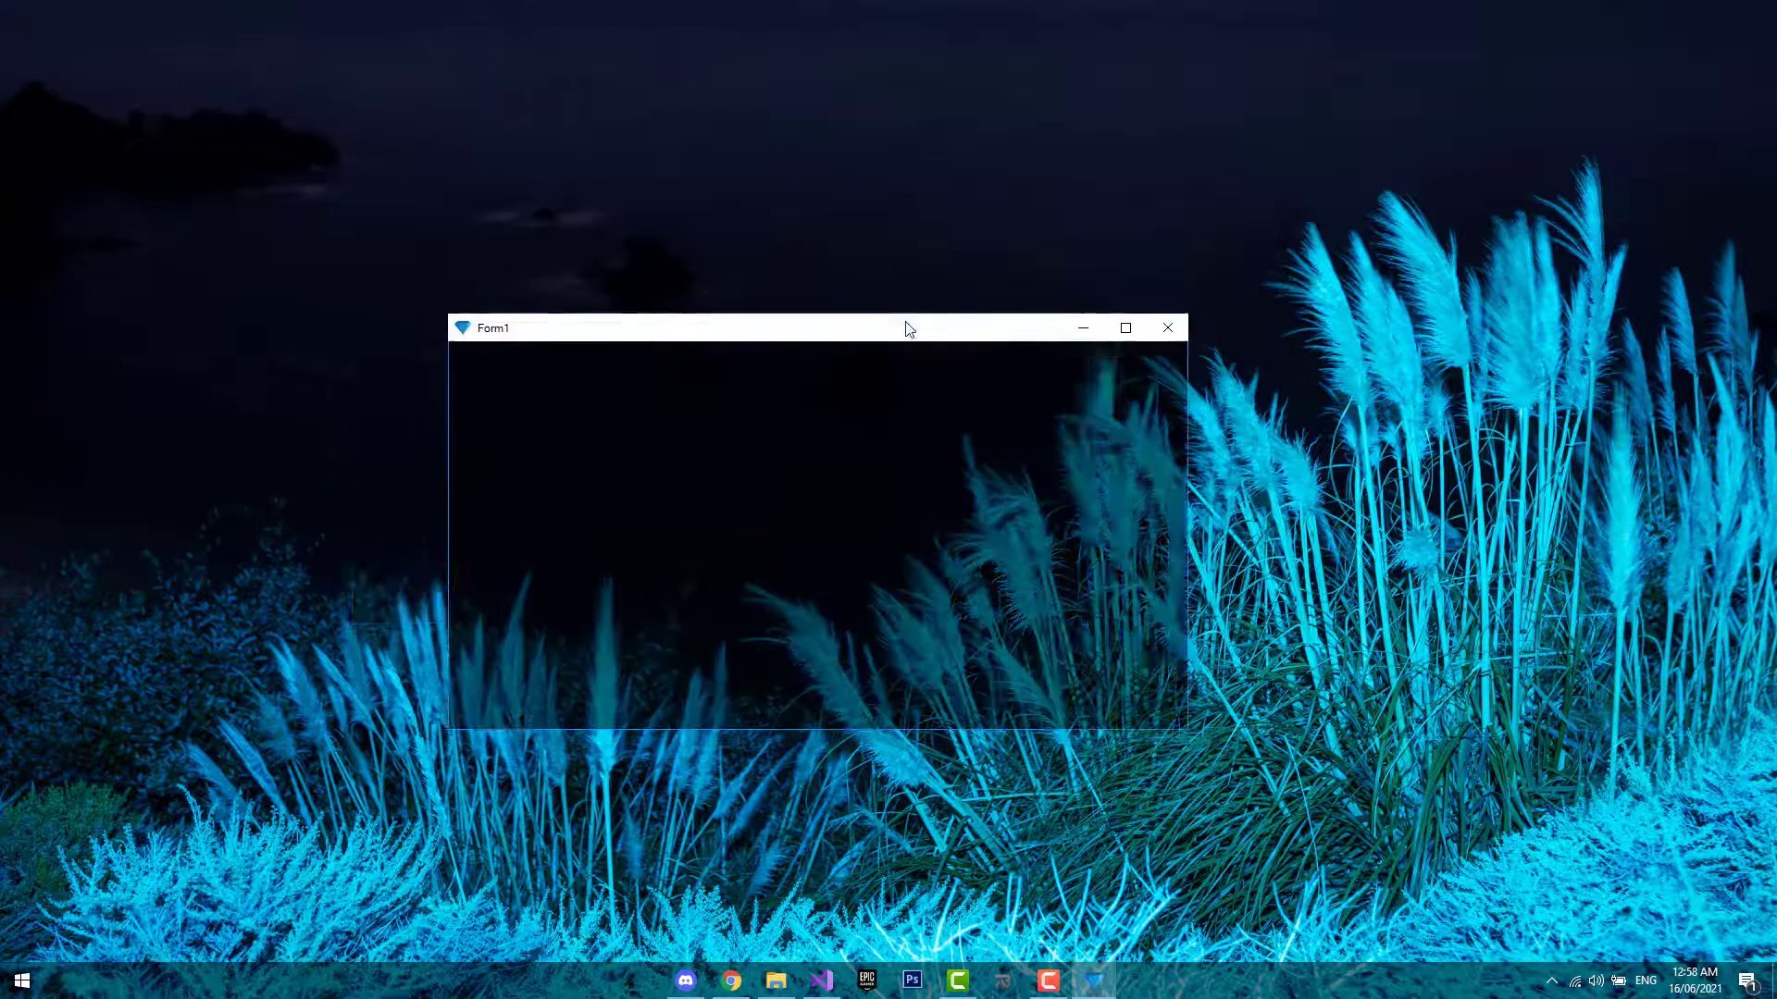
{"action": "left_click_drag", "start_coordinate": [906, 329], "coordinate": [914, 294]}
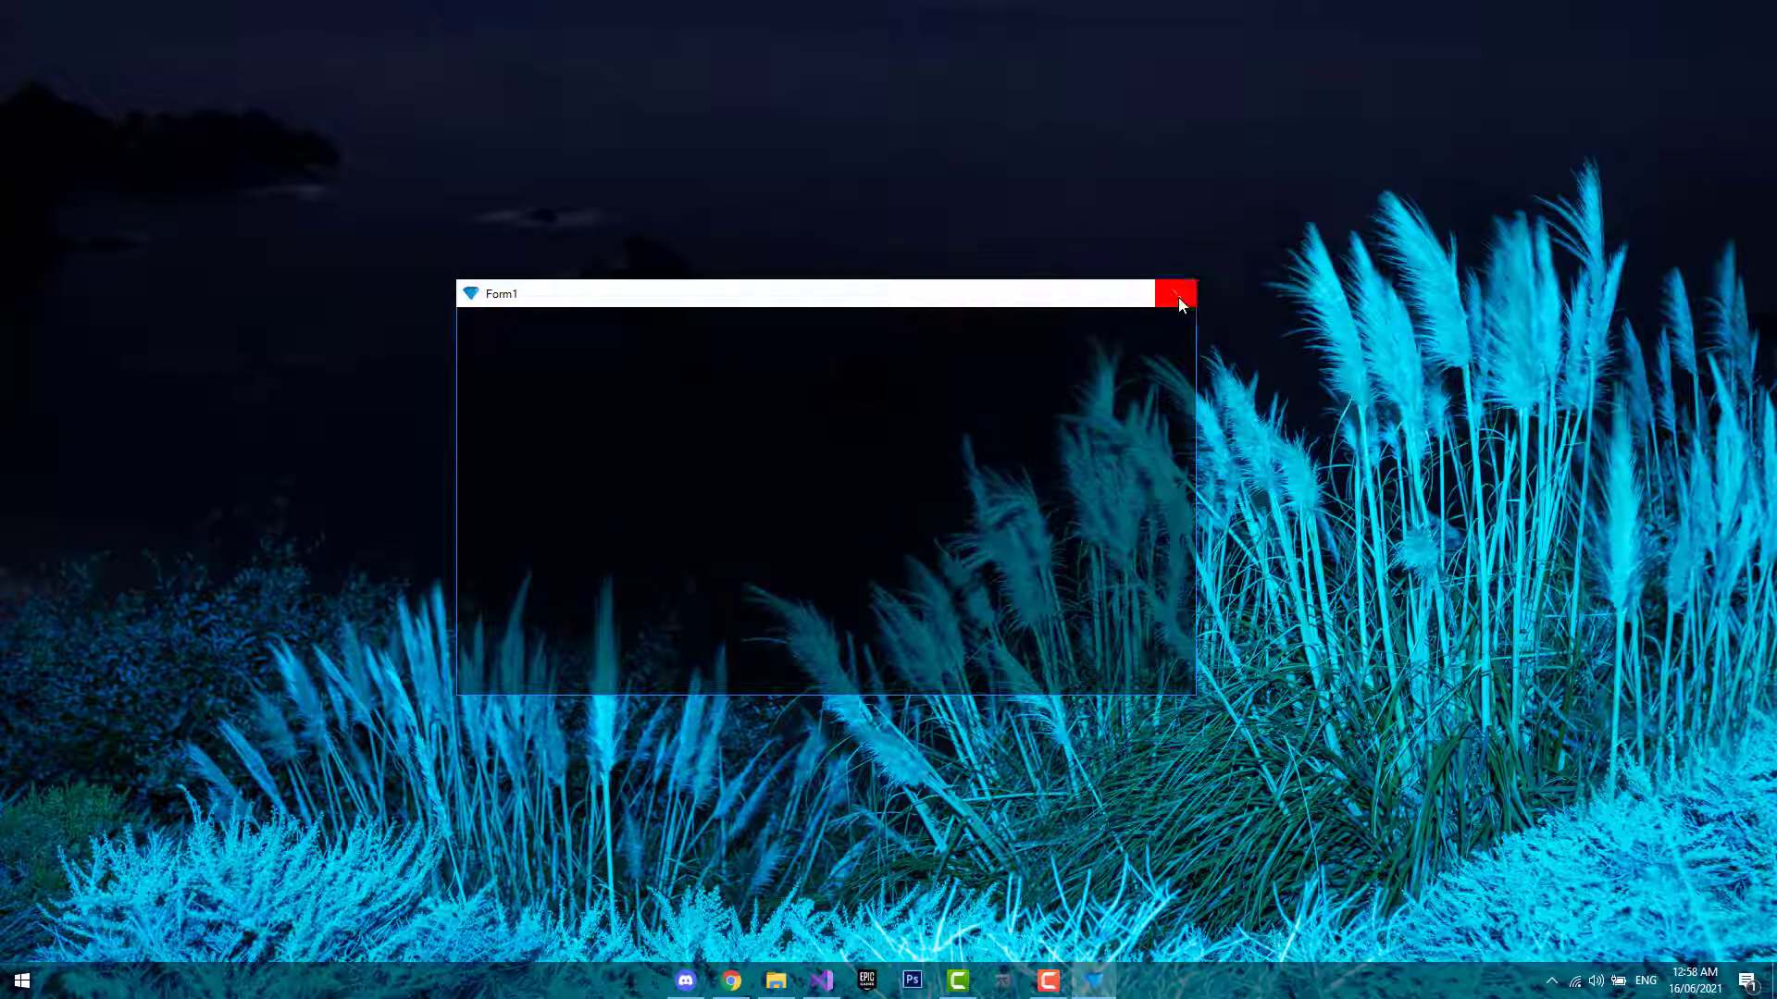
{"action": "mouse_move", "coordinate": [489, 294]}
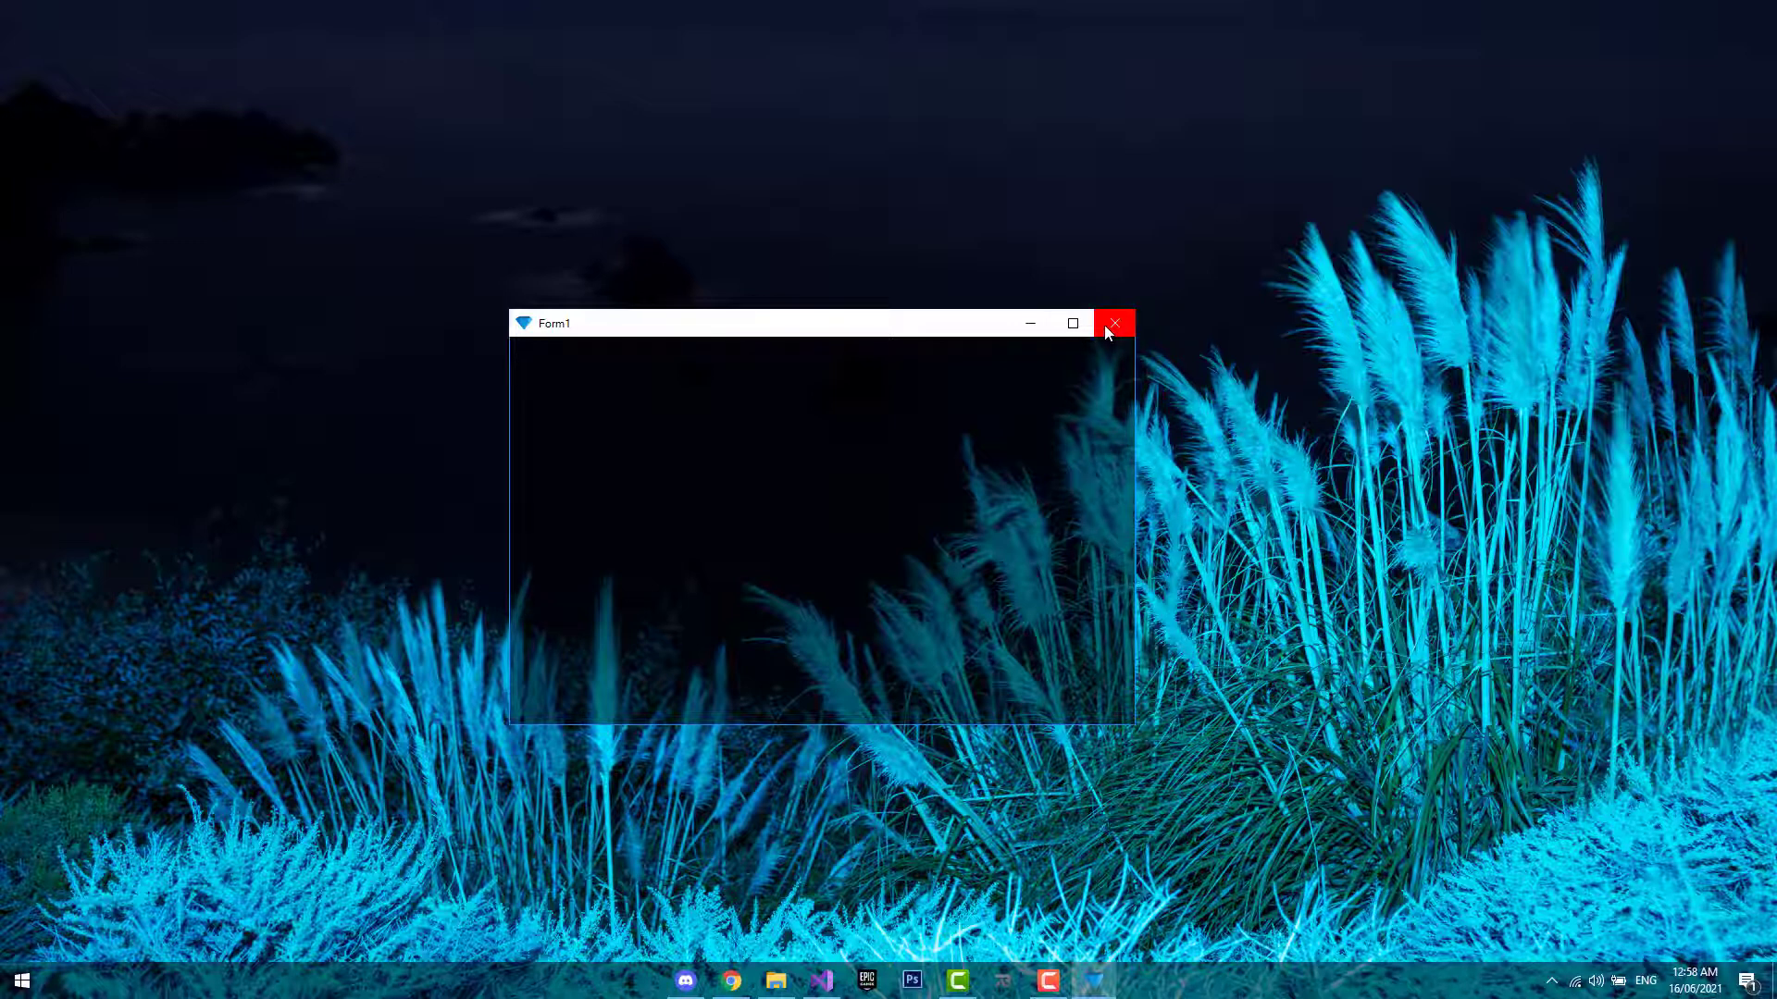
{"action": "mouse_move", "coordinate": [890, 329]}
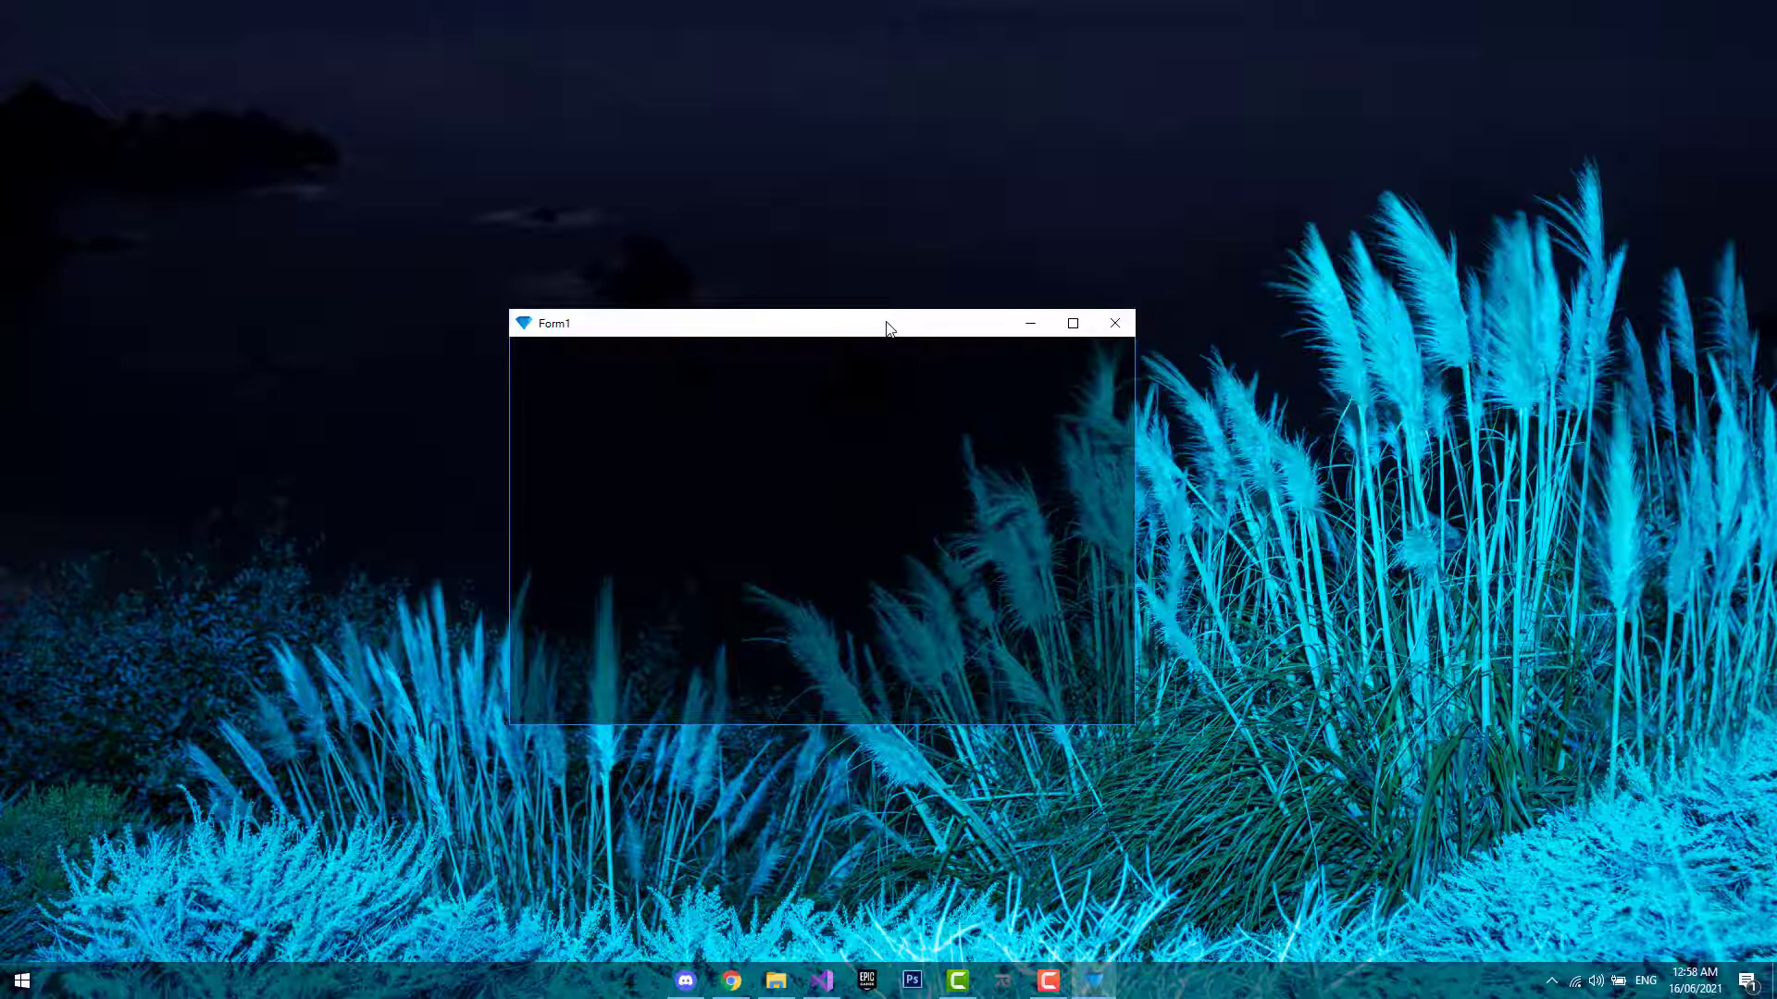